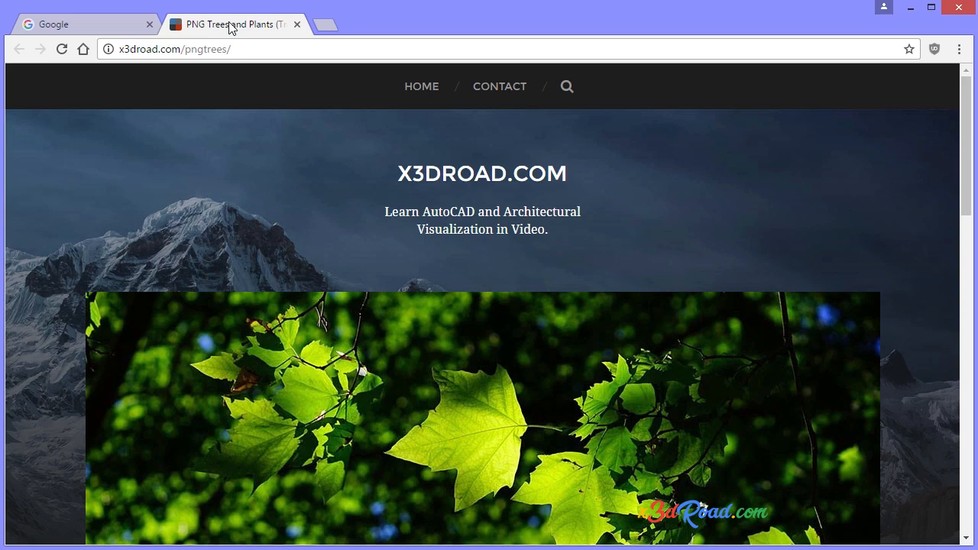
# Open tree1.png from the Documents folder
pyautogui.click(175, 48)
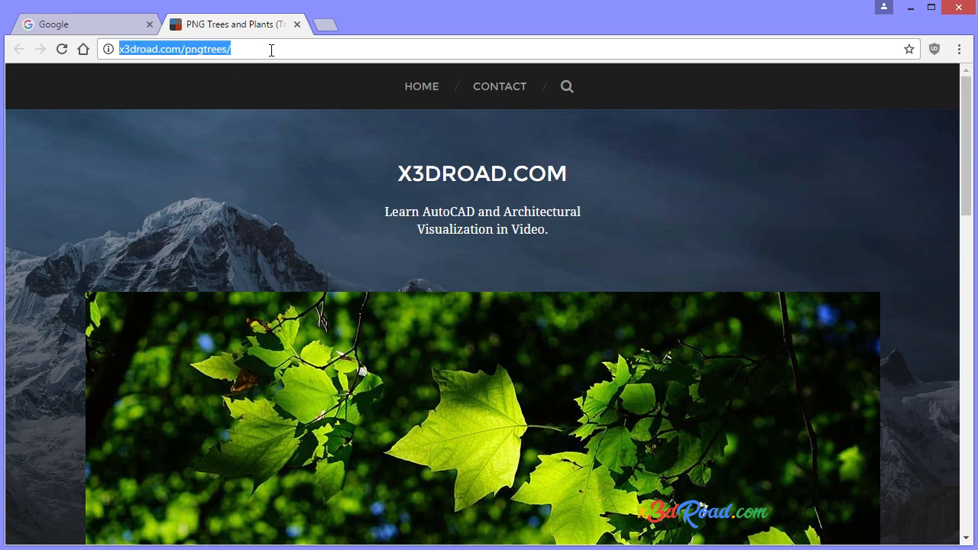
pyautogui.moveTo(298, 142)
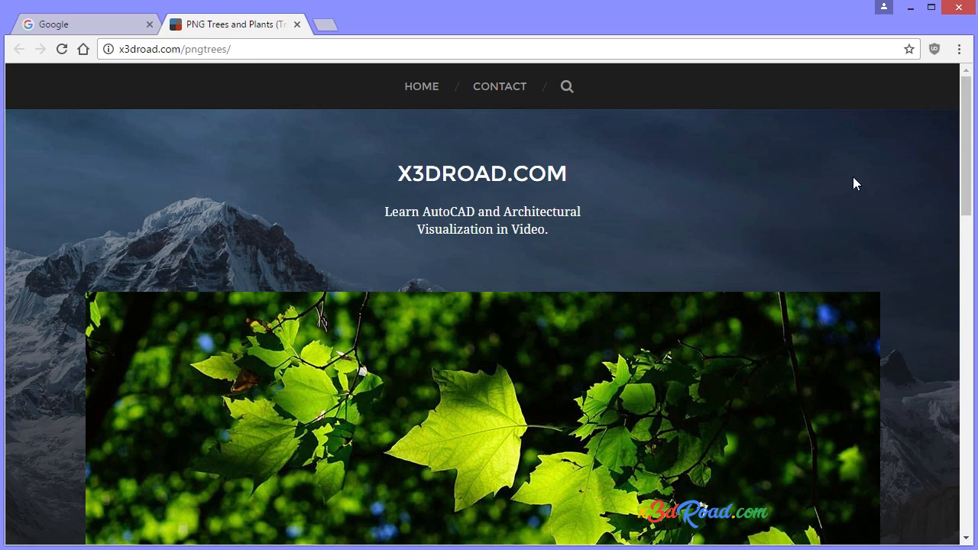
pyautogui.moveTo(867, 171)
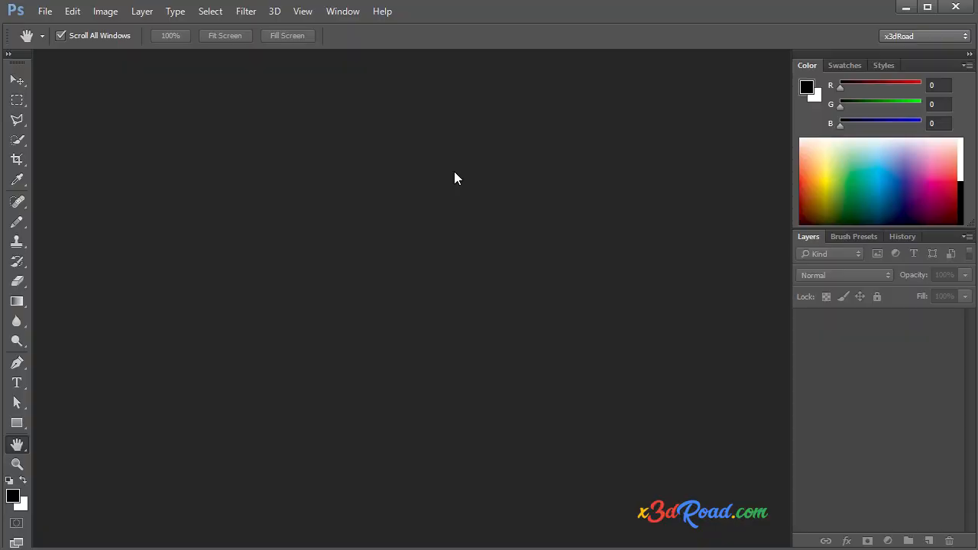
pyautogui.moveTo(53, 29)
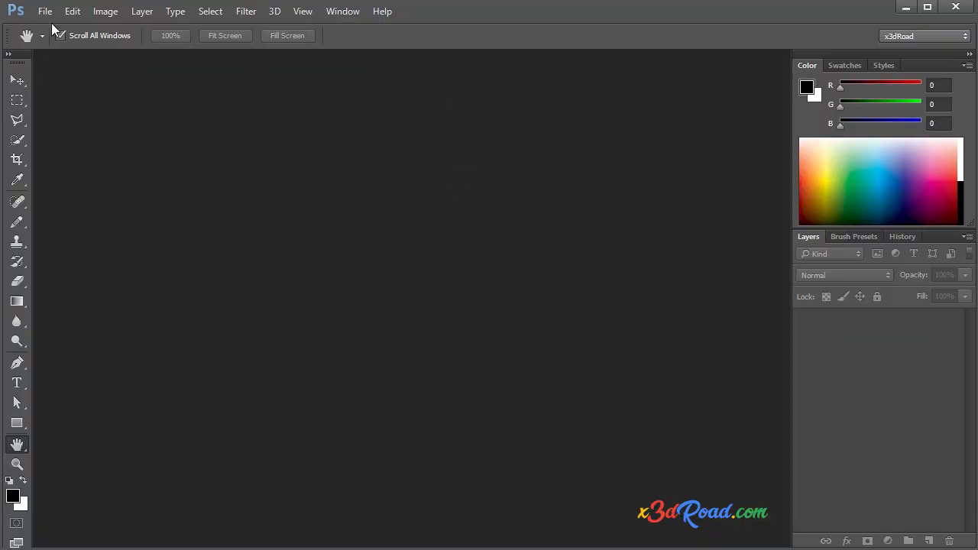
pyautogui.click(45, 11)
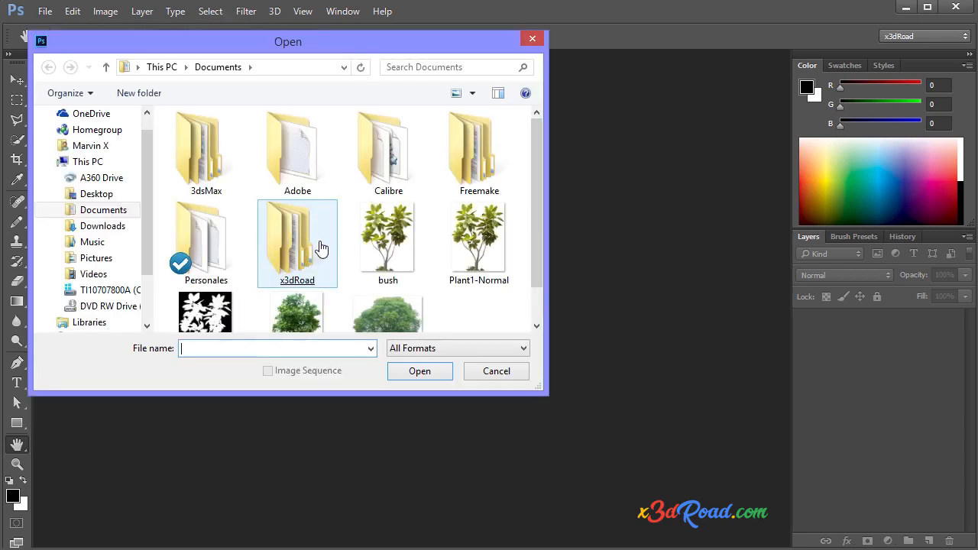
pyautogui.scroll(-3)
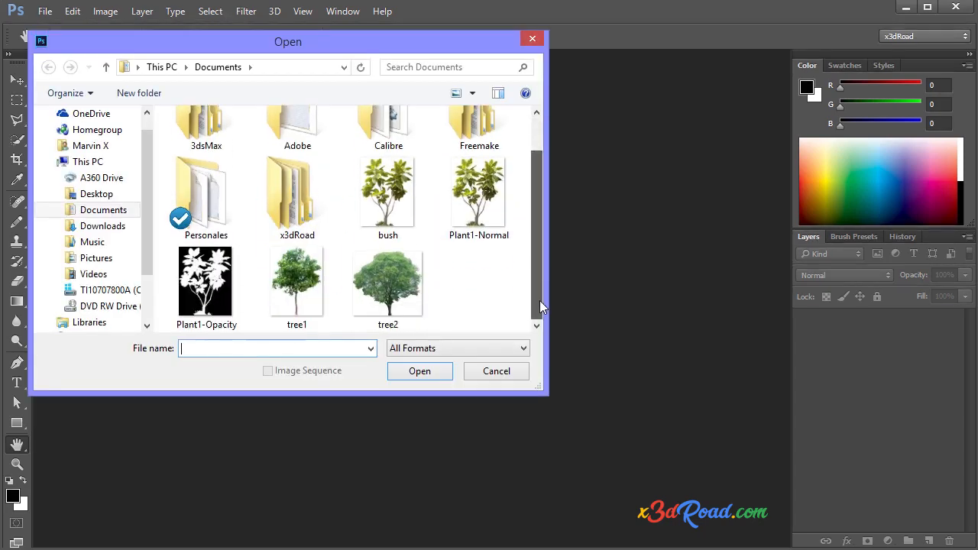
pyautogui.doubleClick(297, 282)
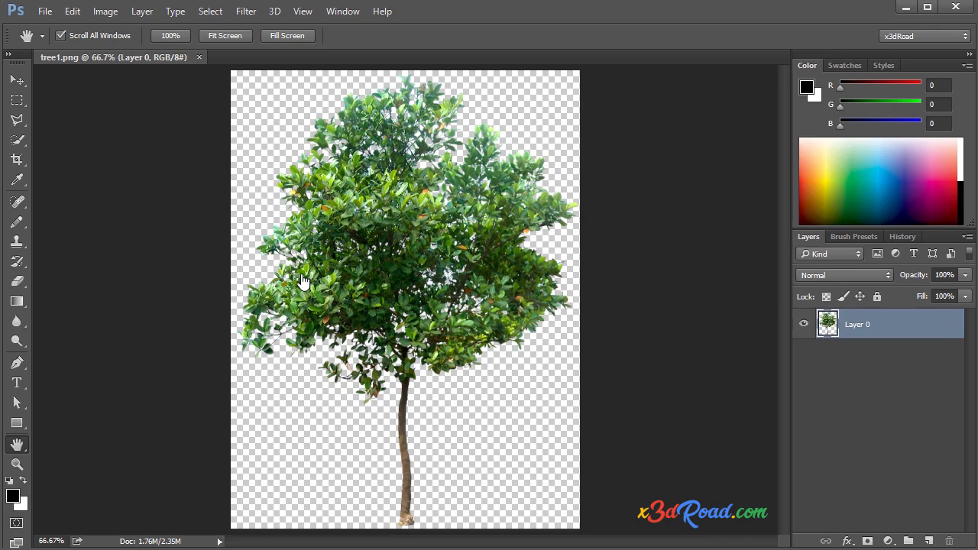
pyautogui.moveTo(279, 64)
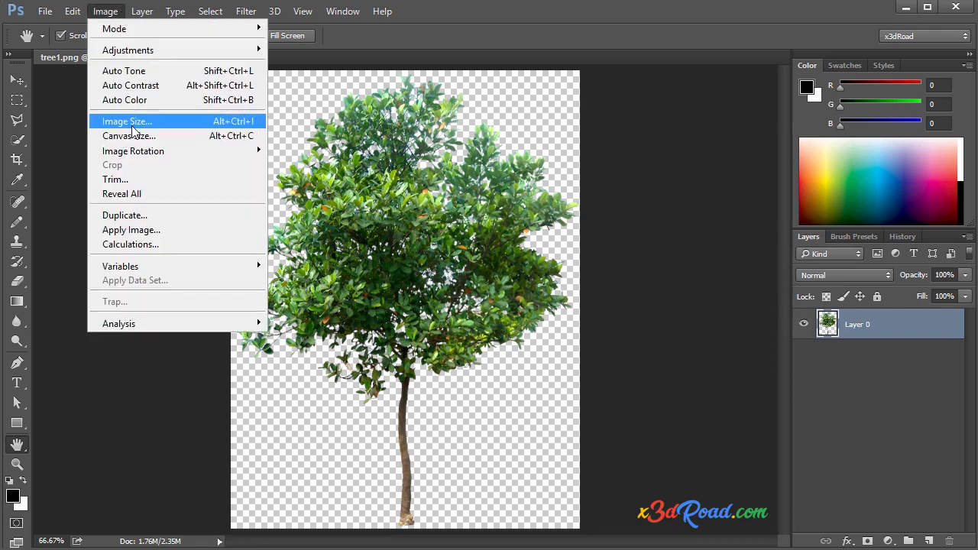
pyautogui.click(127, 120)
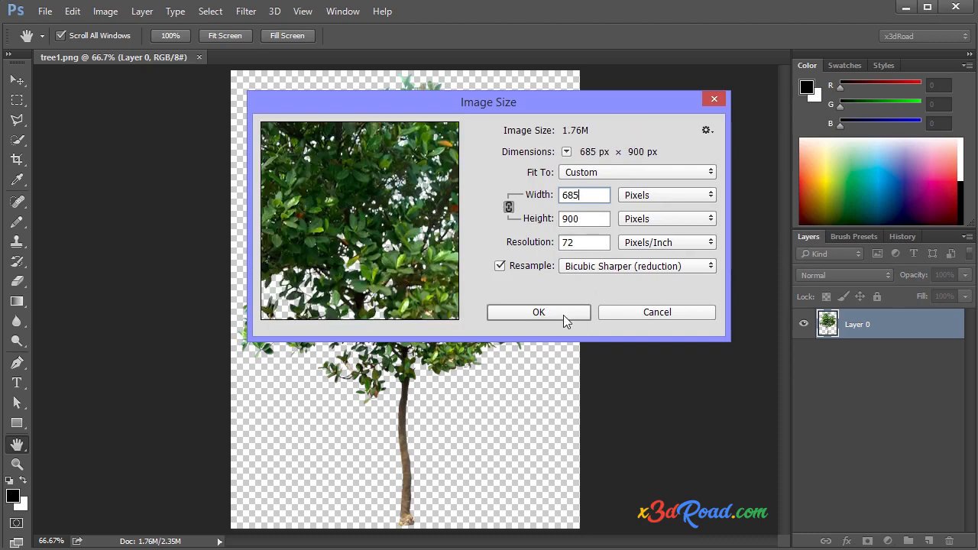
pyautogui.click(539, 312)
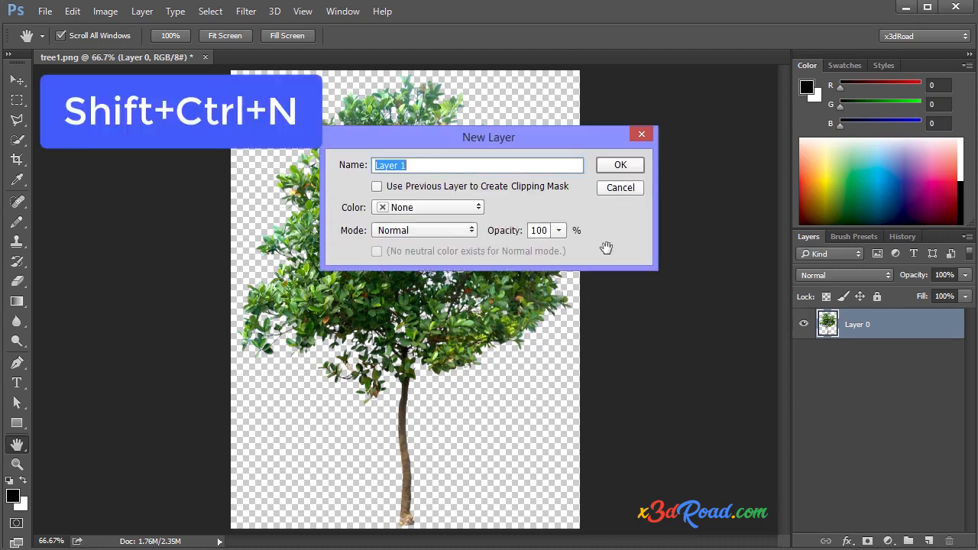
# Create Layer 1, Layer 2 and Layer 3 above the tree layer
pyautogui.click(620, 164)
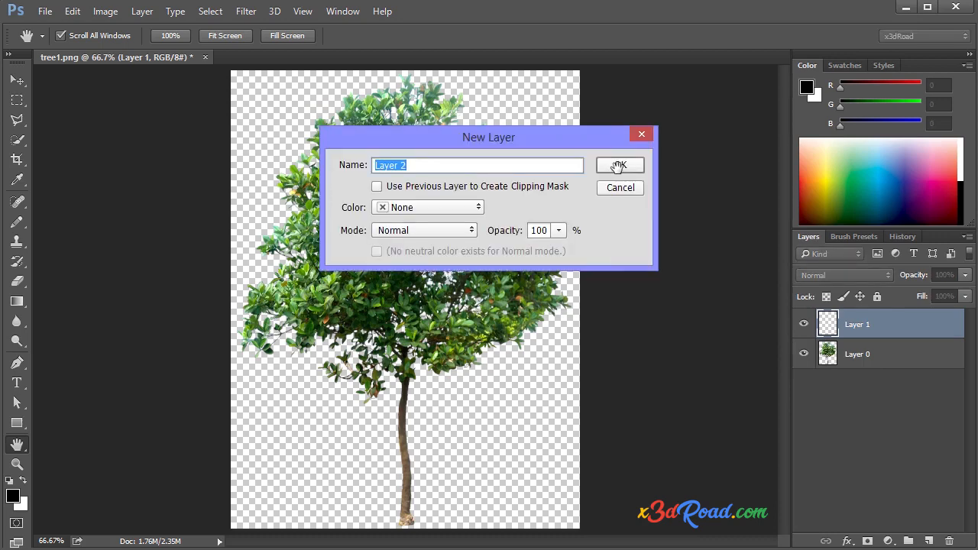
pyautogui.click(620, 165)
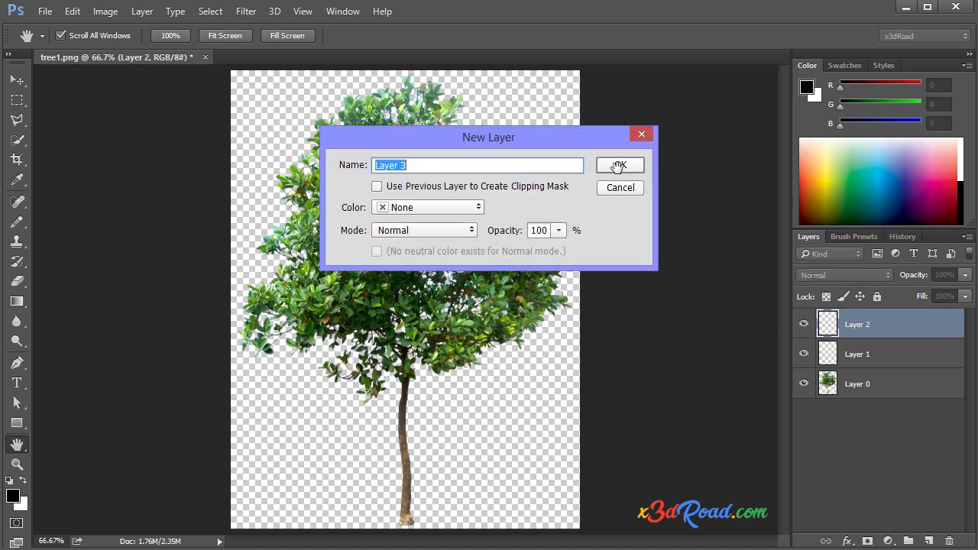
pyautogui.click(619, 165)
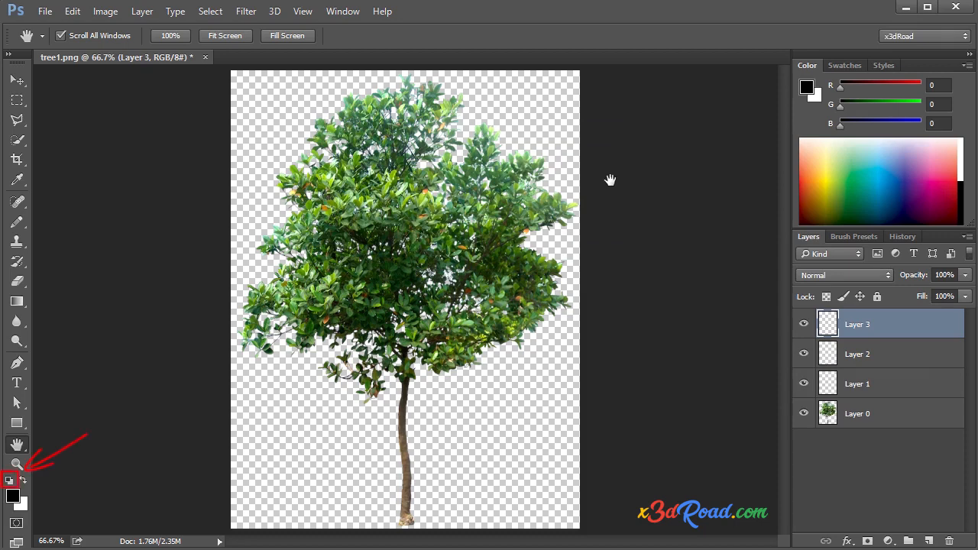
pyautogui.moveTo(895, 361)
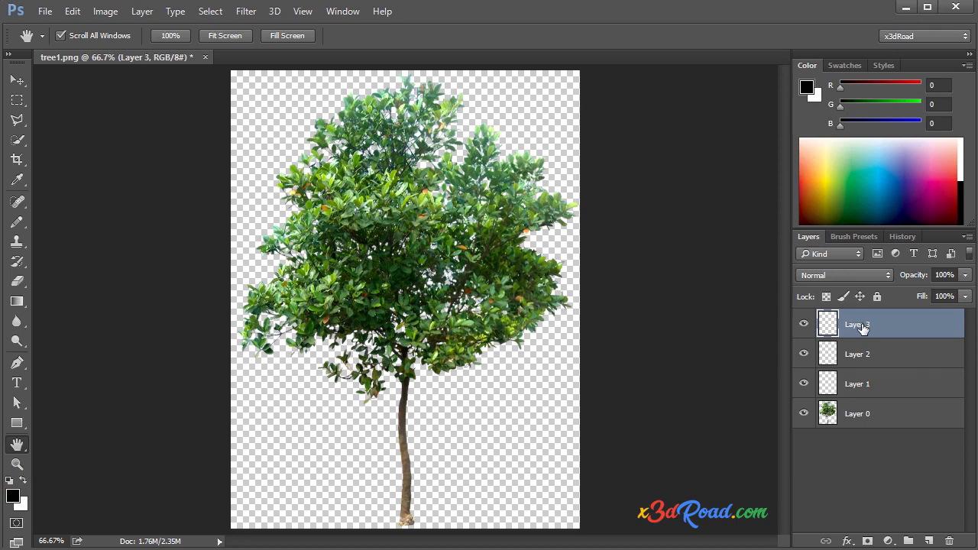
pyautogui.moveTo(665, 290)
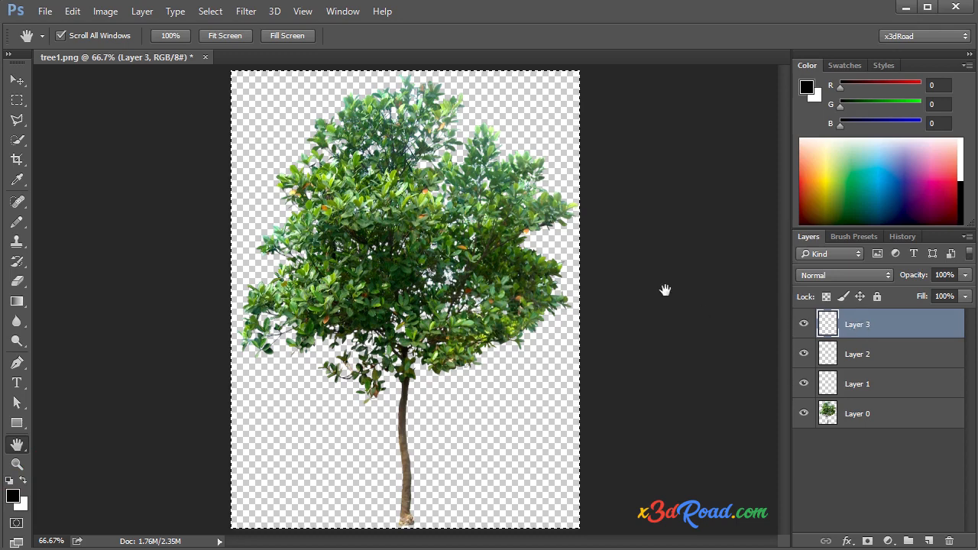
# Select the whole canvas and fill Layer 3 with the white background colour
pyautogui.press('ctrl+a')
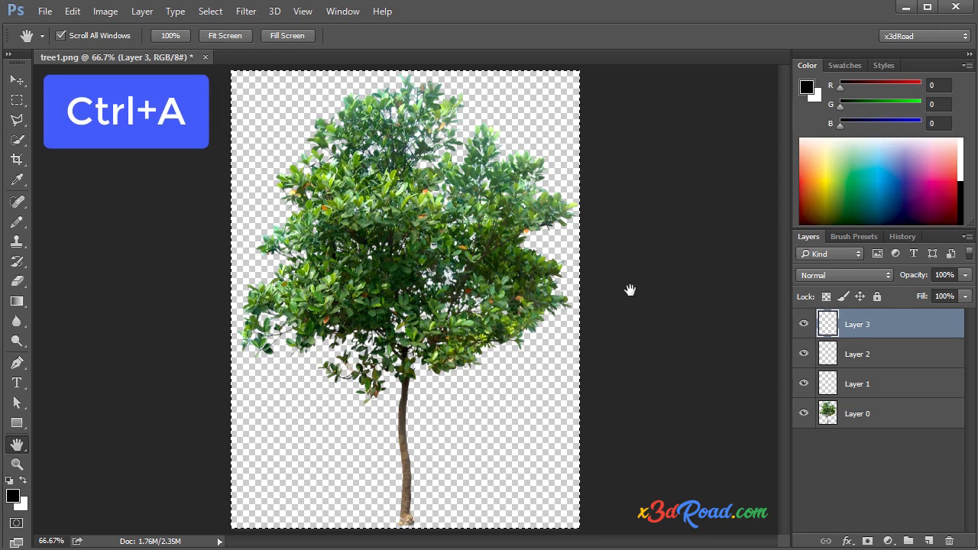
pyautogui.press('m')
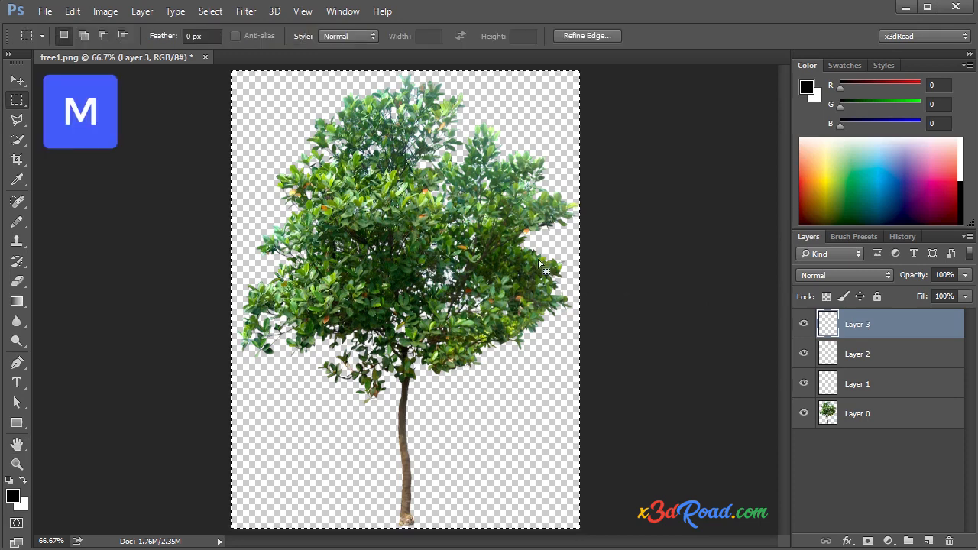
pyautogui.rightClick(546, 266)
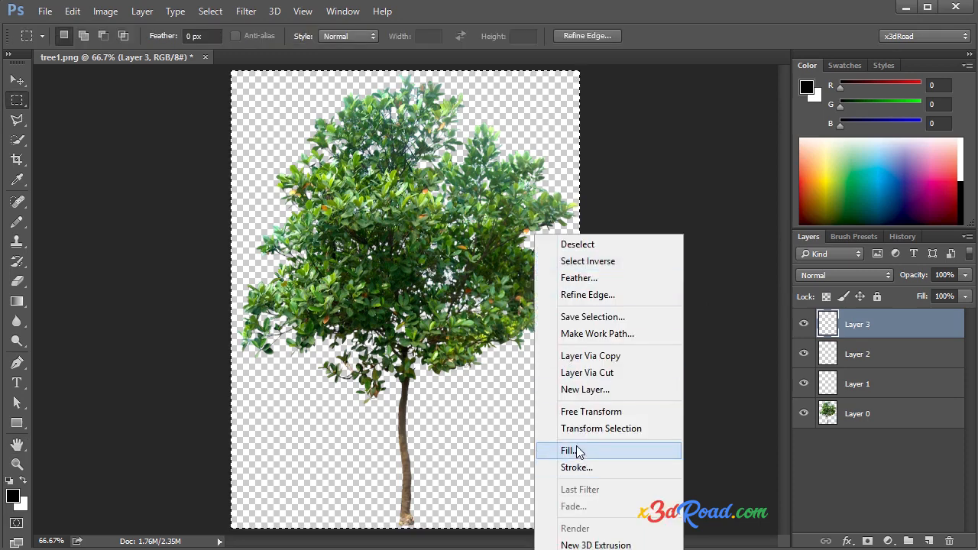
pyautogui.click(569, 450)
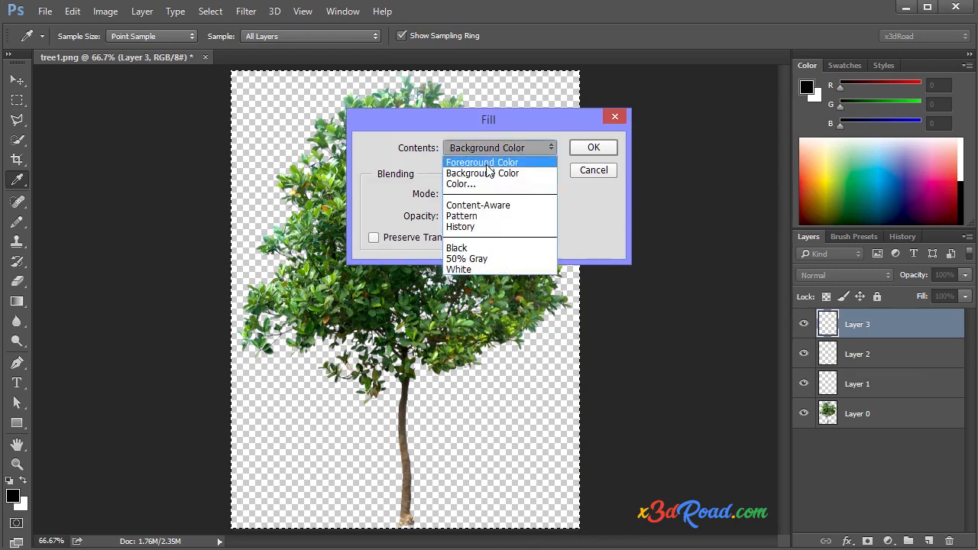
pyautogui.click(487, 173)
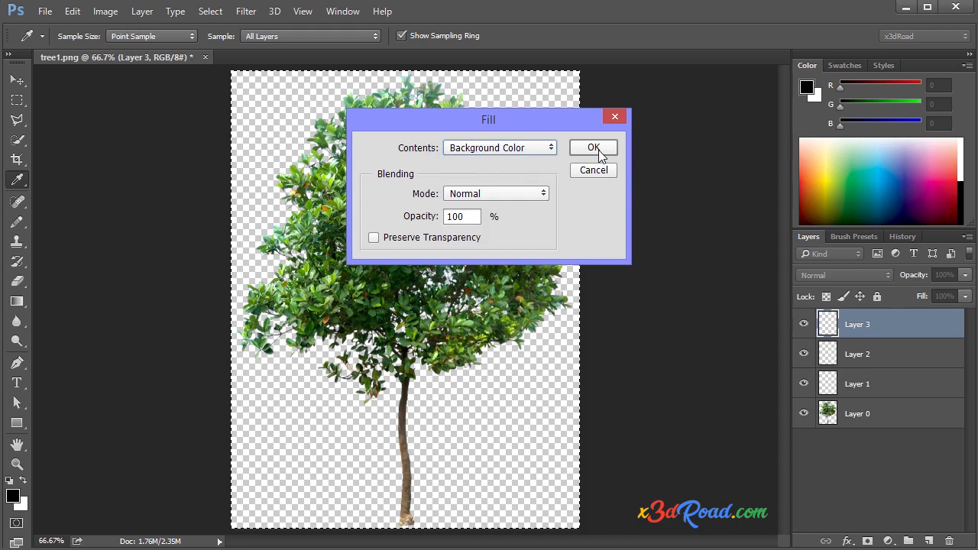
pyautogui.click(594, 147)
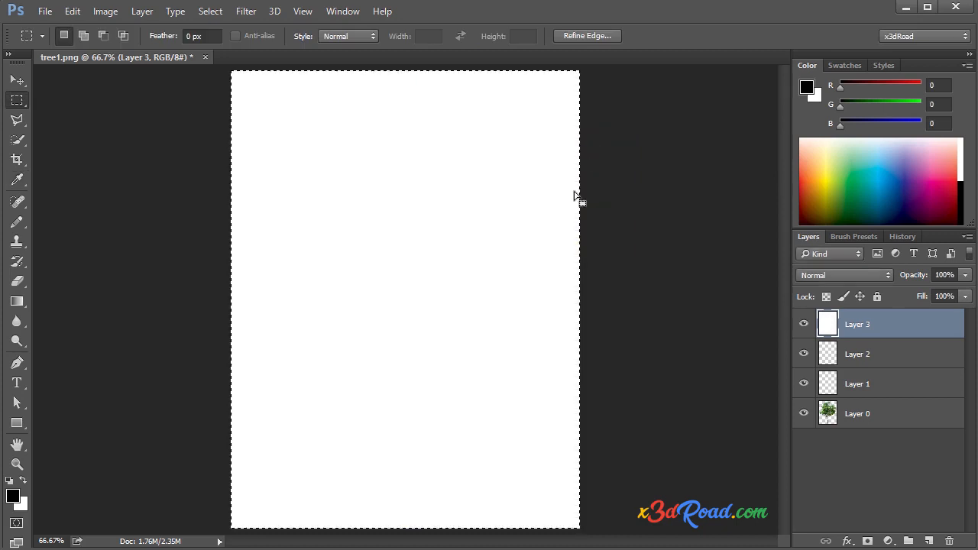
pyautogui.moveTo(604, 257)
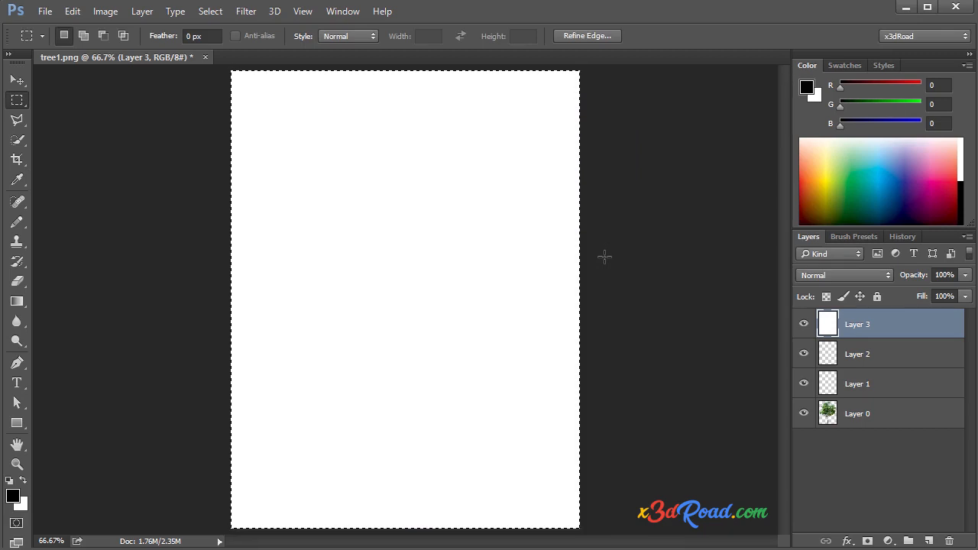
# Make Layer 2 active and deselect
pyautogui.click(857, 354)
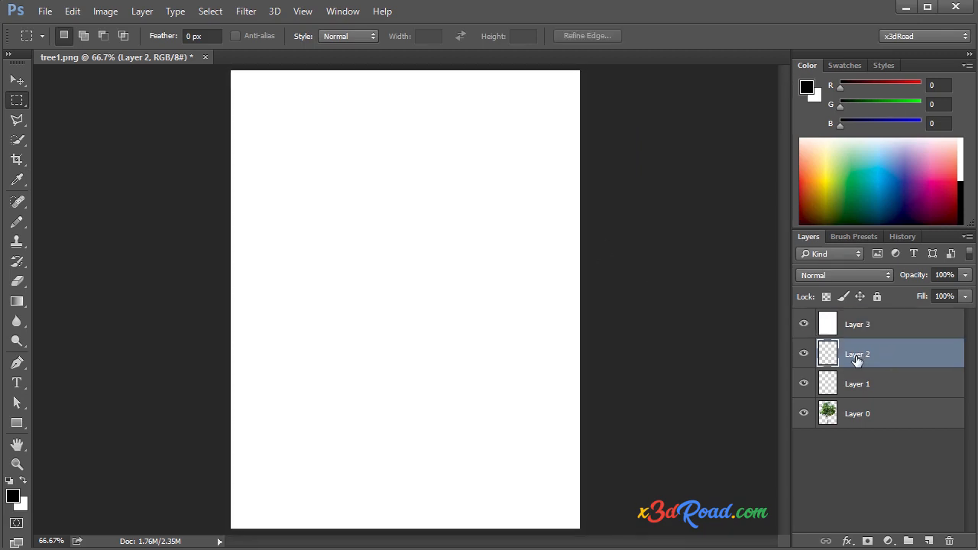
pyautogui.press('ctrl+d')
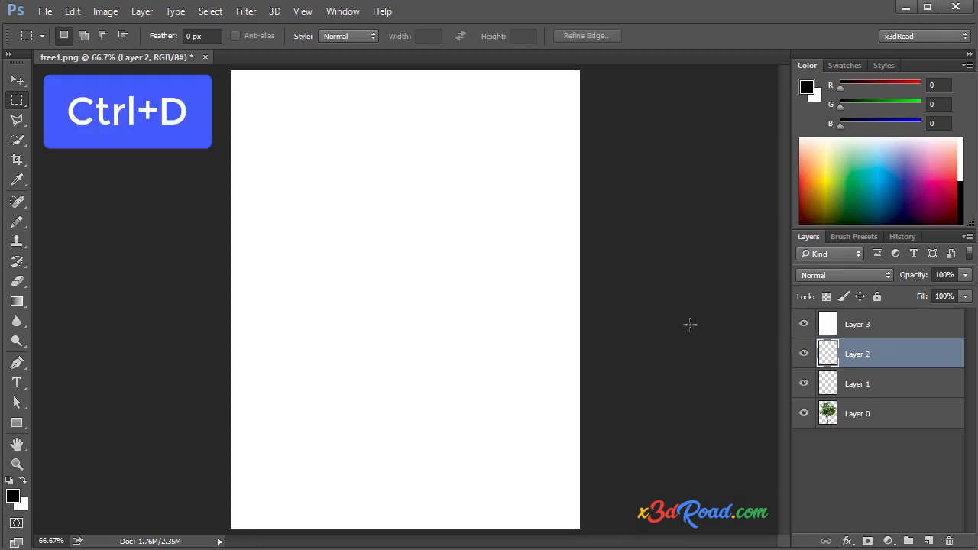
pyautogui.press('ctrl+d')
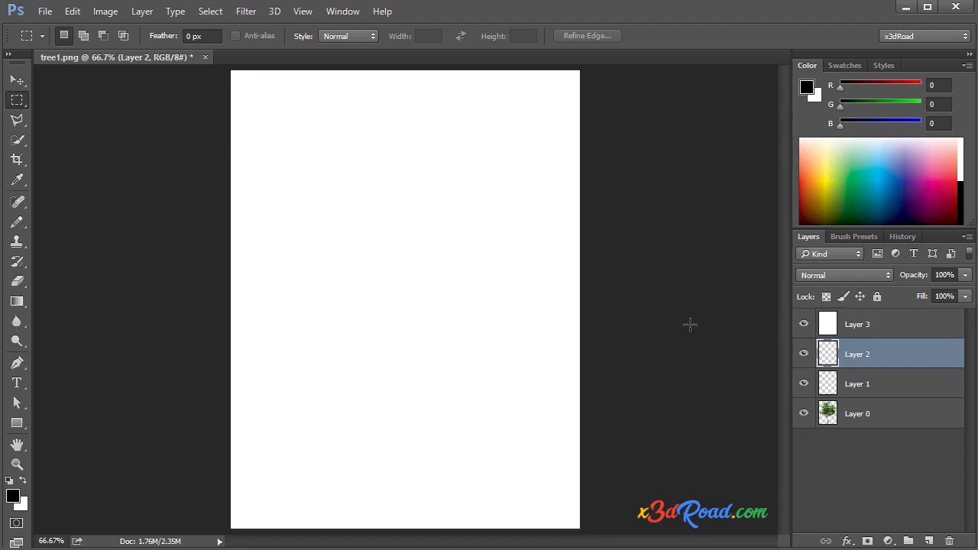
# Fill the entire Layer 2 with black, then activate Layer 0 and deselect
pyautogui.press('ctrl+a')
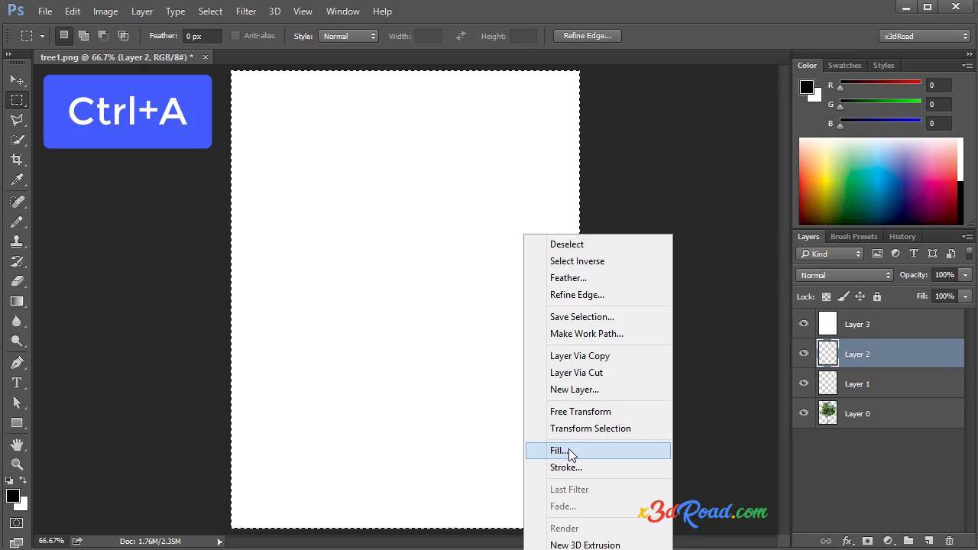
pyautogui.click(560, 450)
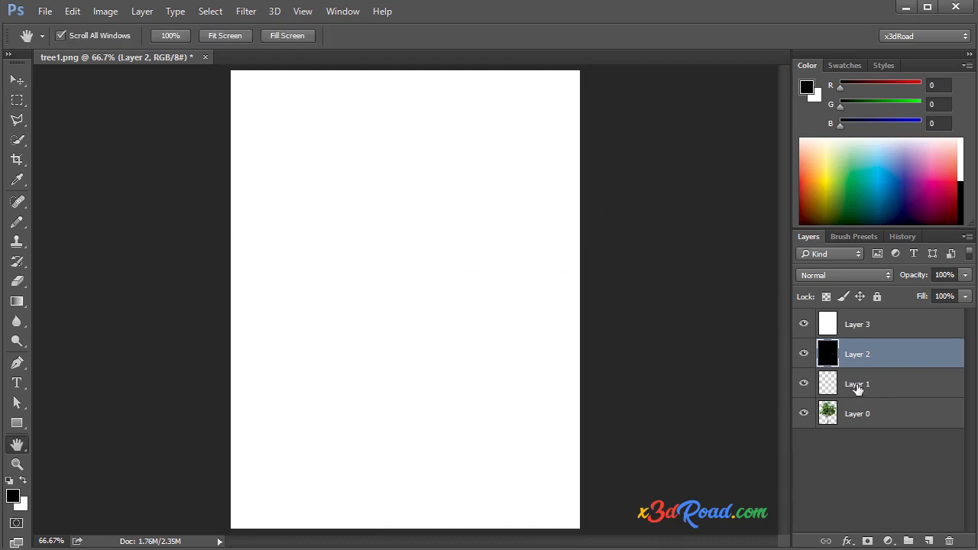
pyautogui.click(864, 414)
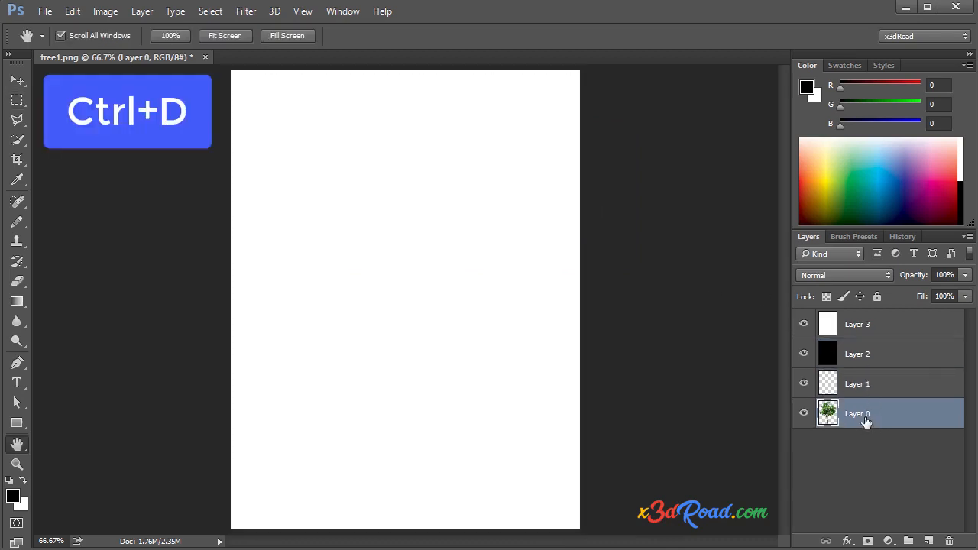
pyautogui.press('ctrl+d')
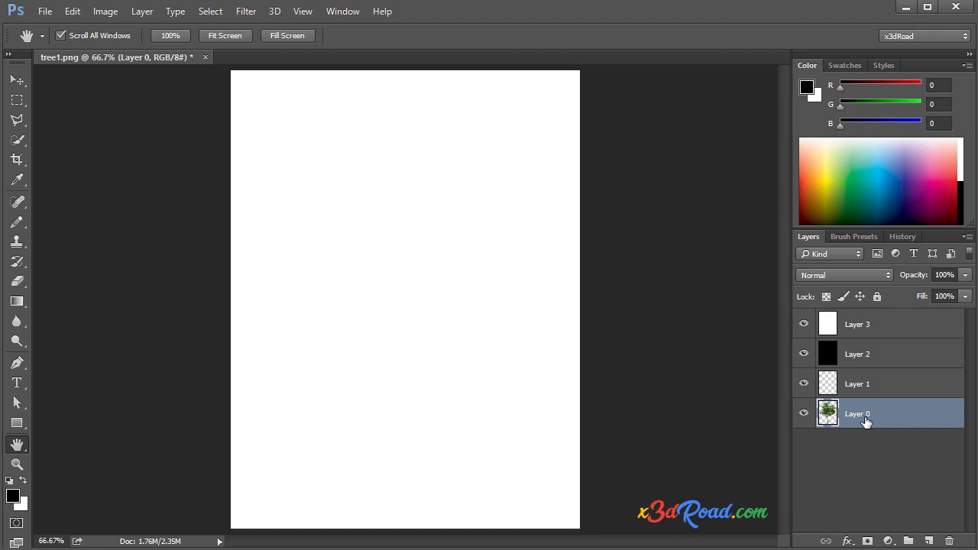
pyautogui.moveTo(831, 431)
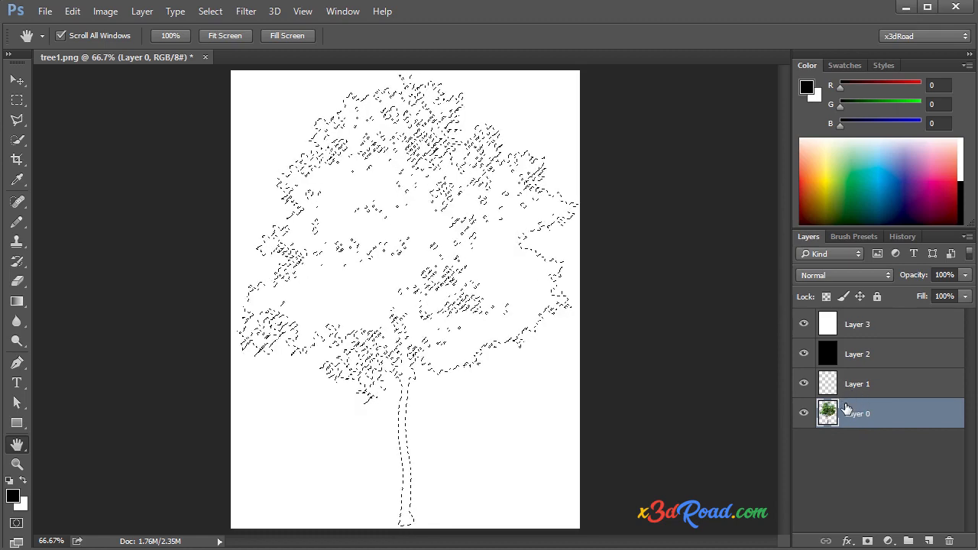
# Fill the tree-shaped selection on Layer 1 with white, then deselect
pyautogui.click(857, 384)
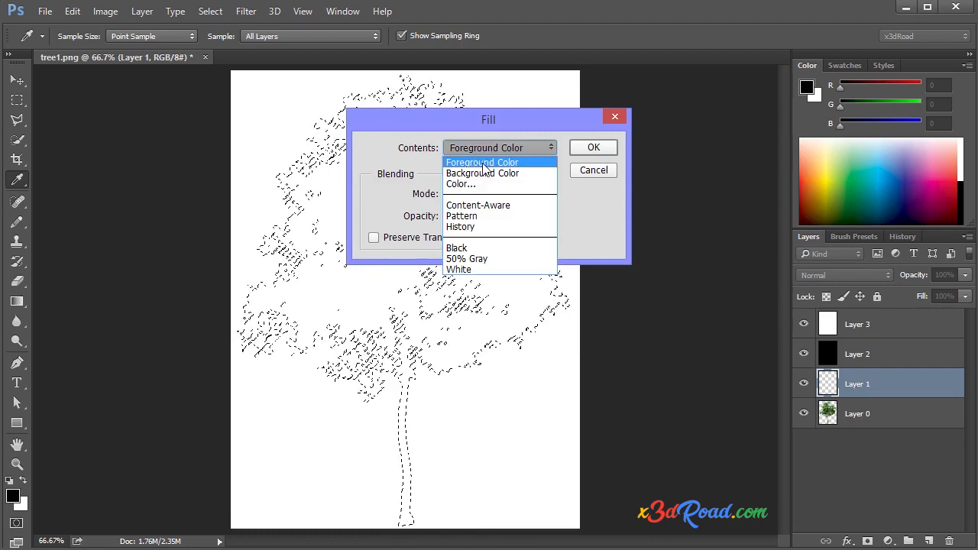
pyautogui.click(483, 172)
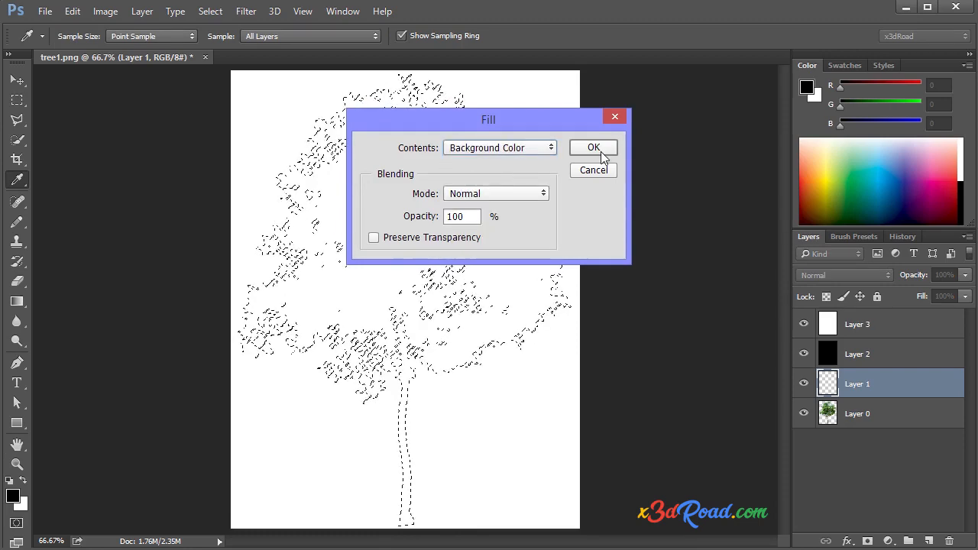
pyautogui.click(594, 147)
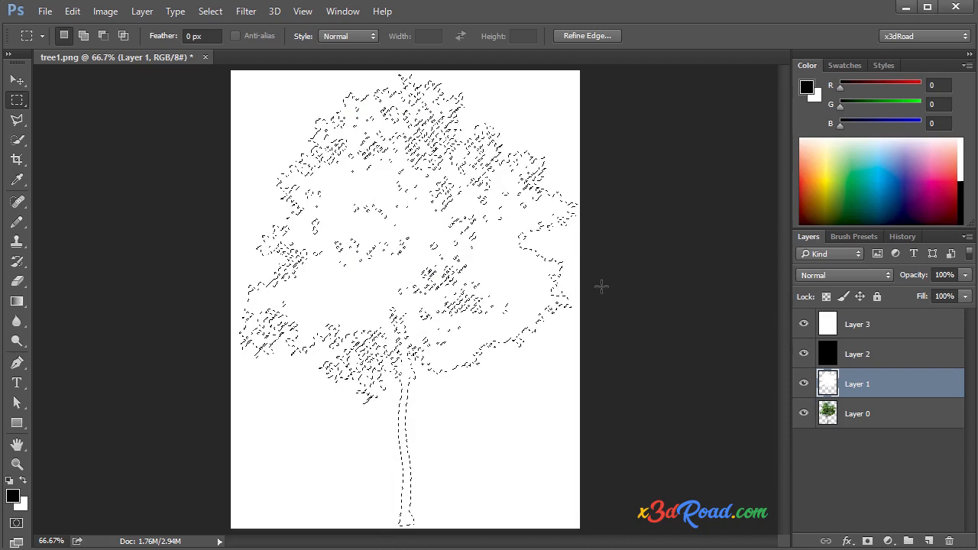
pyautogui.press('ctrl+d')
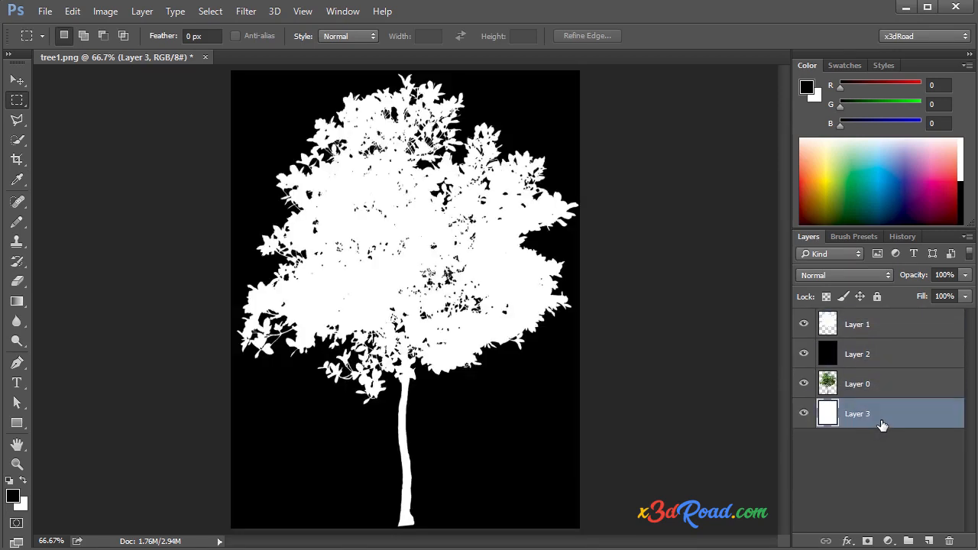
# Hide Layers 1 and 2 and flatten, discarding hidden layers
pyautogui.click(857, 324)
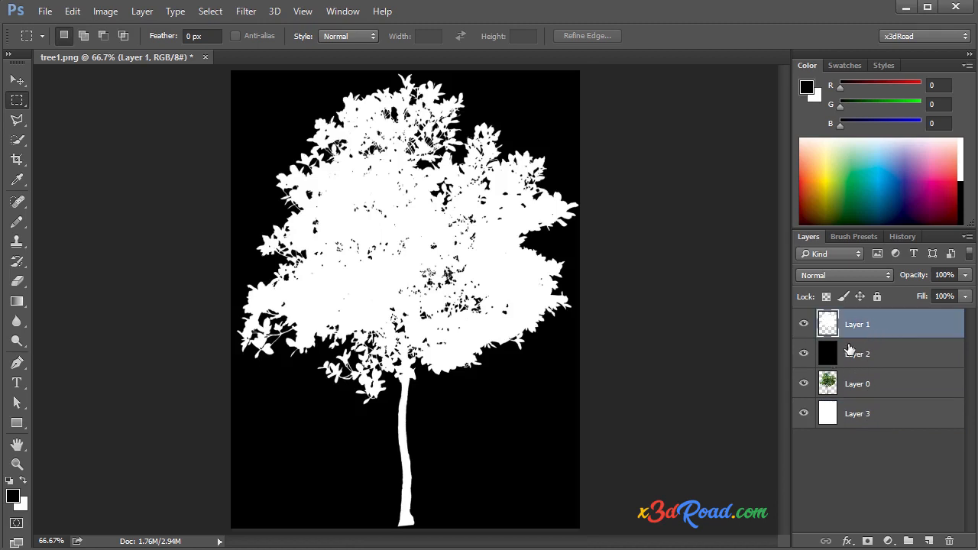
pyautogui.click(803, 323)
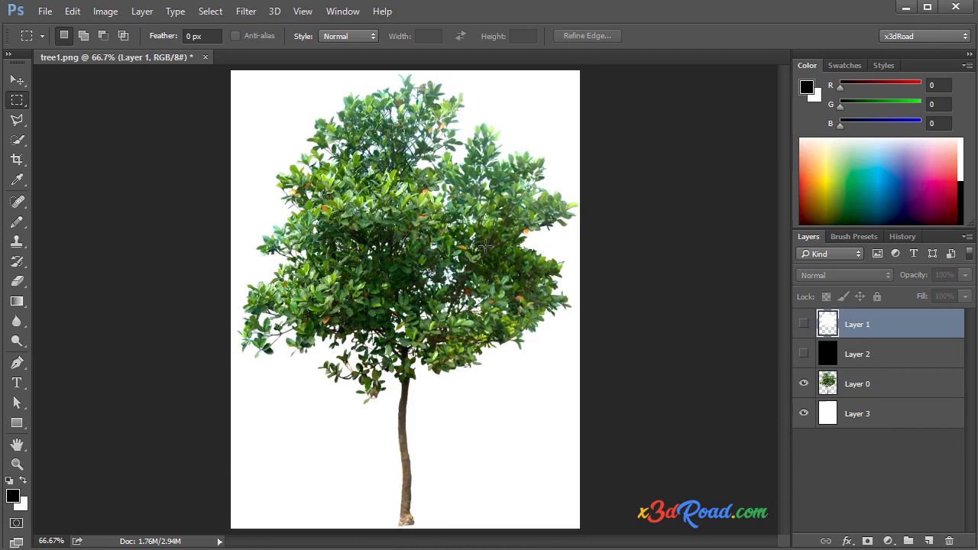
pyautogui.click(141, 11)
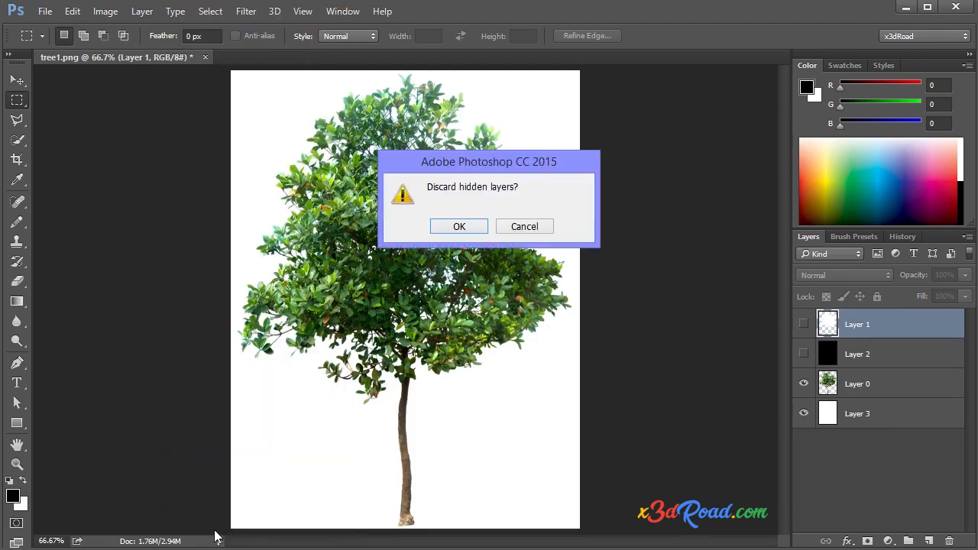
pyautogui.moveTo(459, 226)
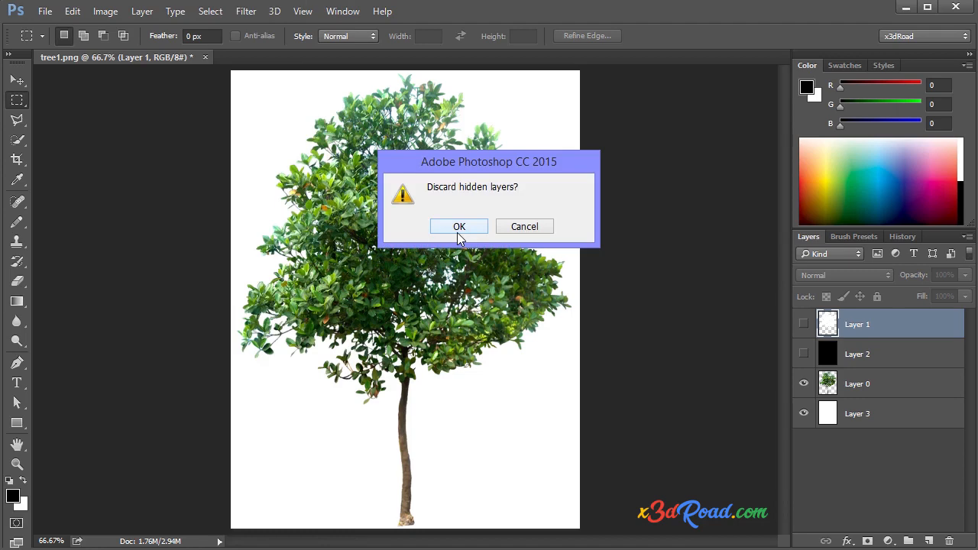
pyautogui.click(459, 227)
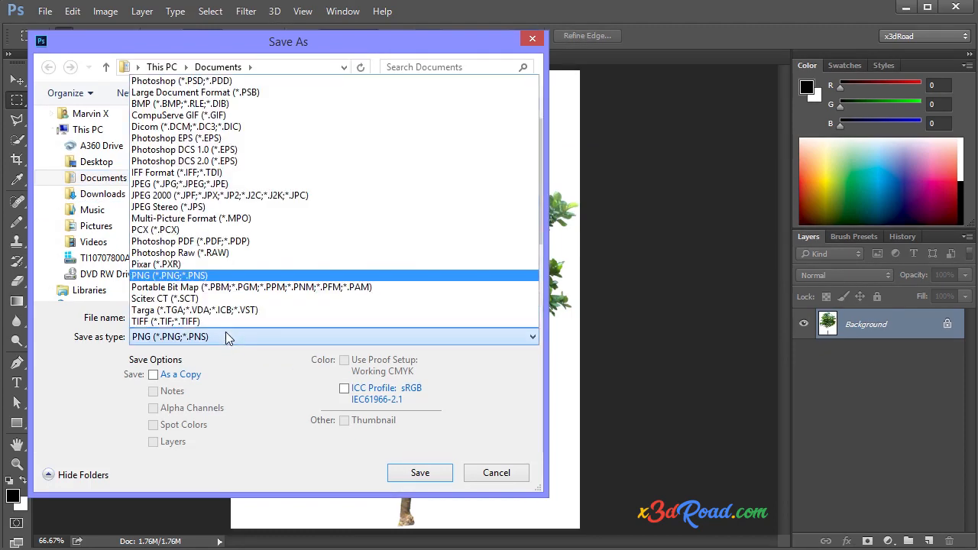
# Save as JPEG named MyTree-Normal at quality 12
pyautogui.click(181, 184)
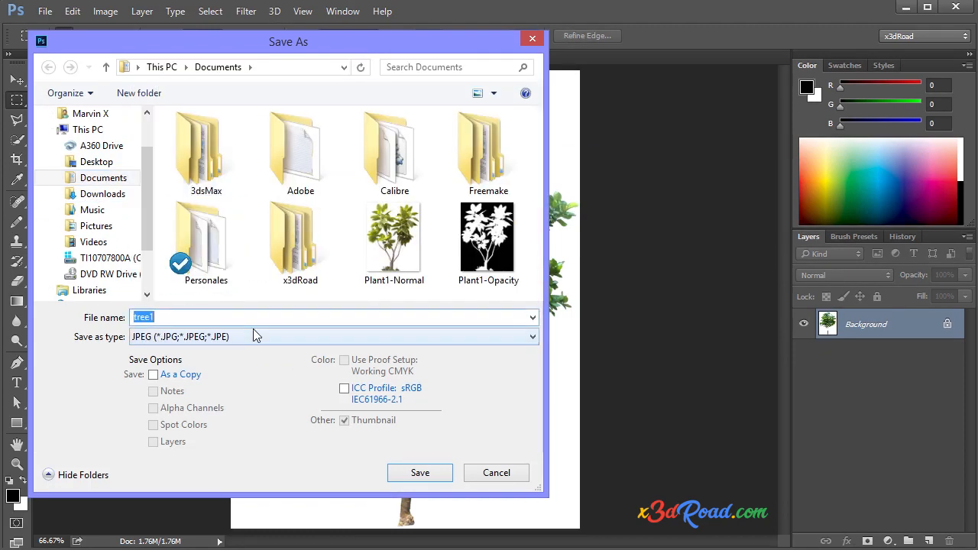
pyautogui.write('MyTree')
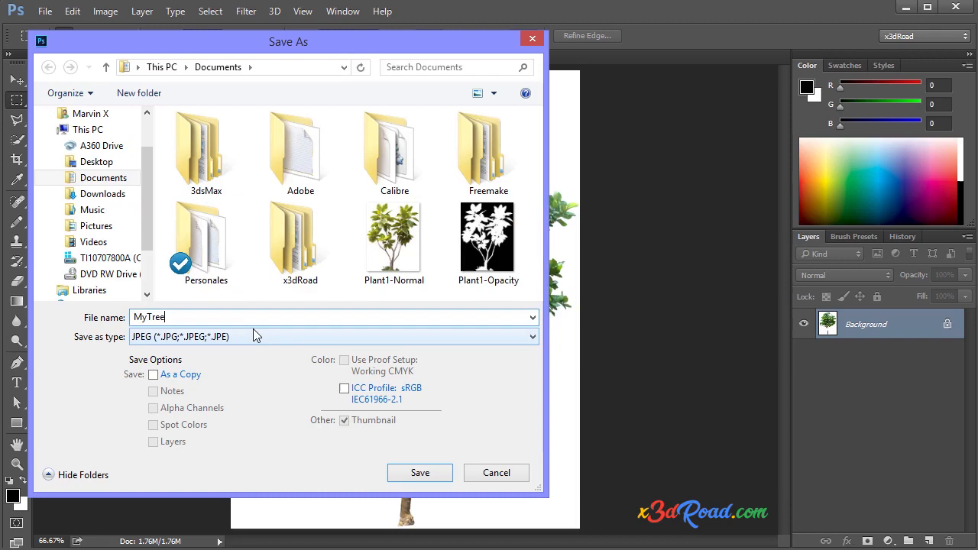
pyautogui.write('-Norma')
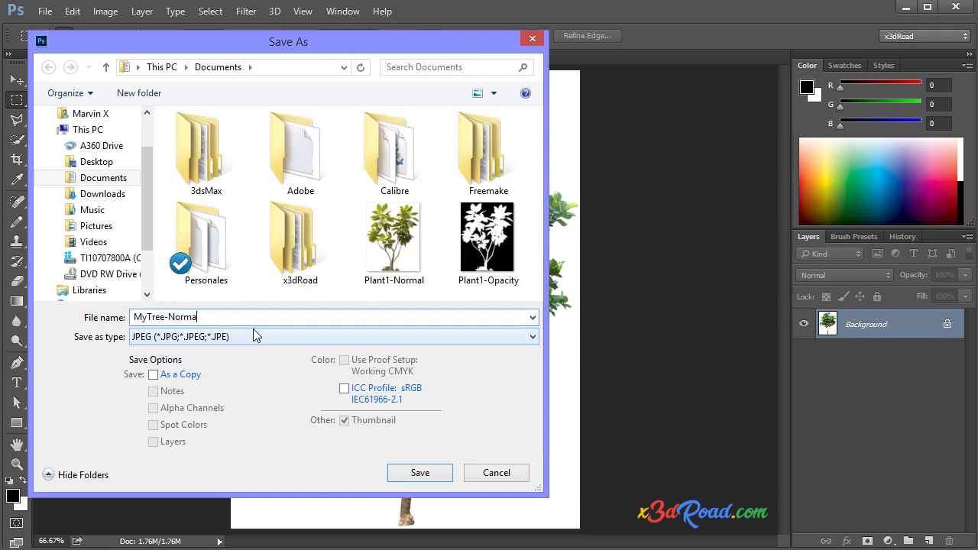
pyautogui.click(420, 472)
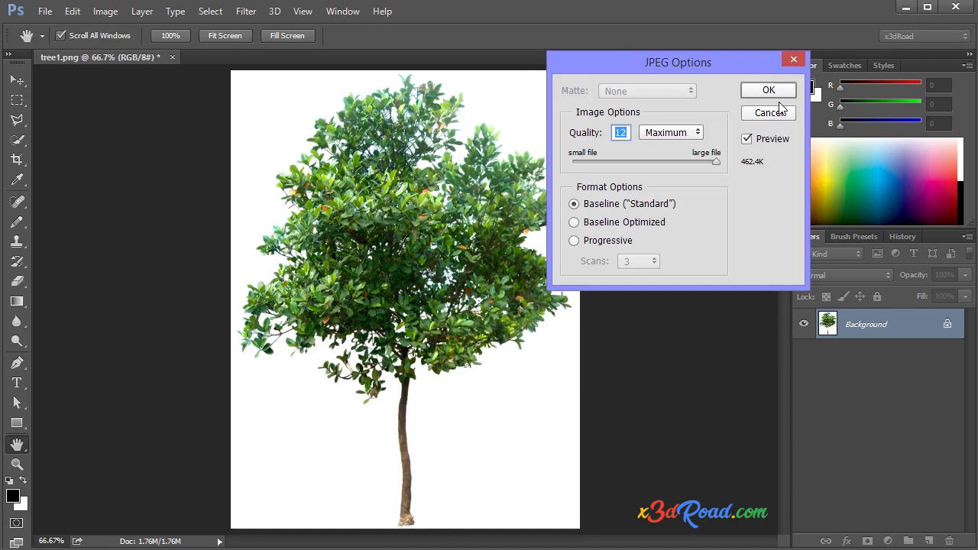
pyautogui.click(768, 90)
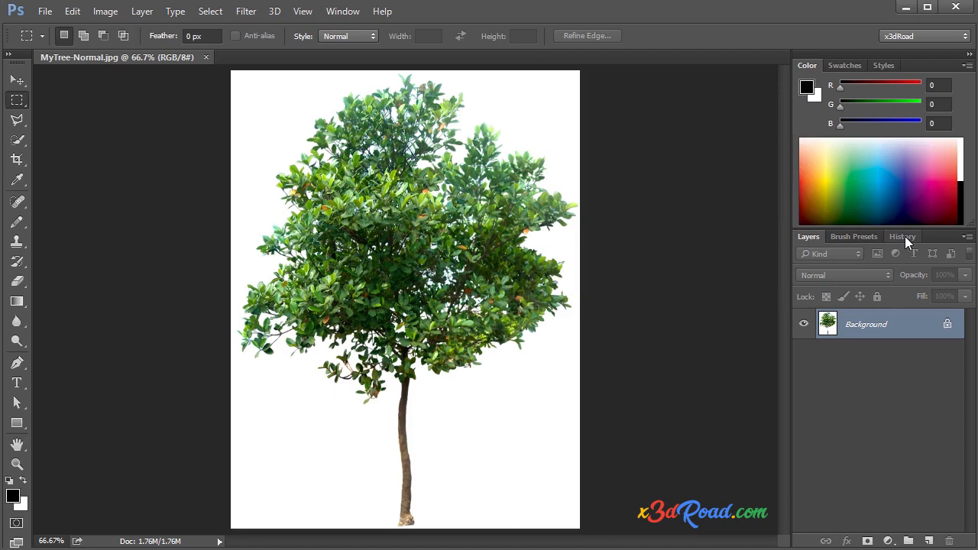
# Step back in History to before the flatten, restoring the layers
pyautogui.click(903, 237)
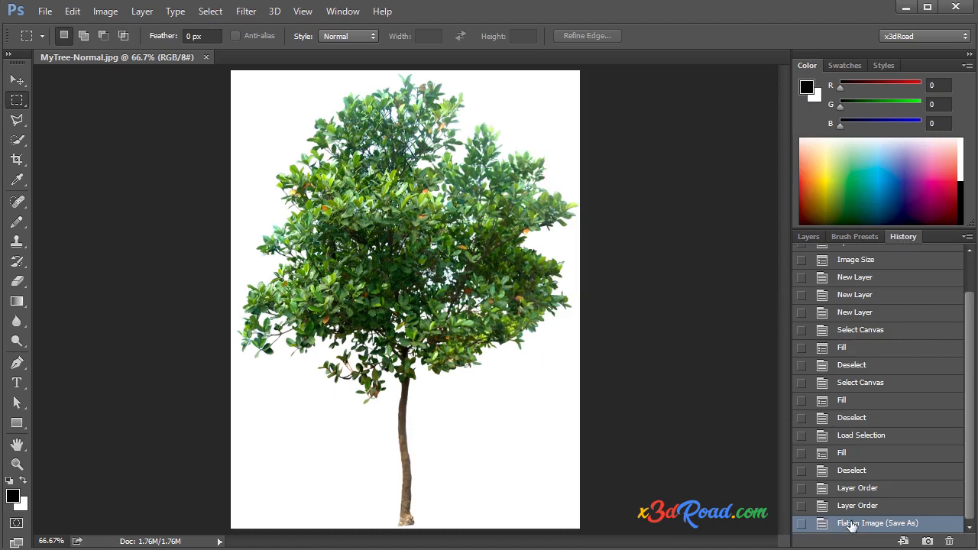
pyautogui.click(856, 505)
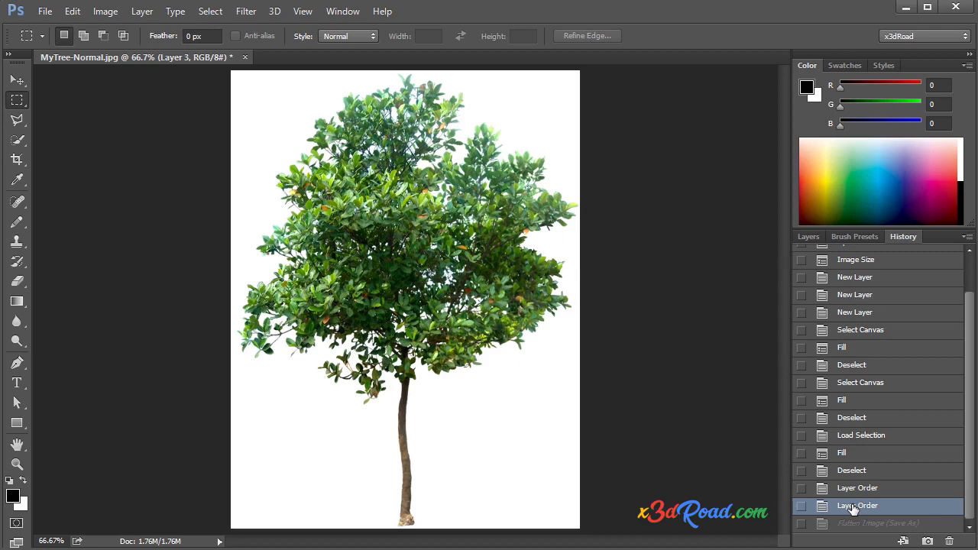
pyautogui.click(808, 237)
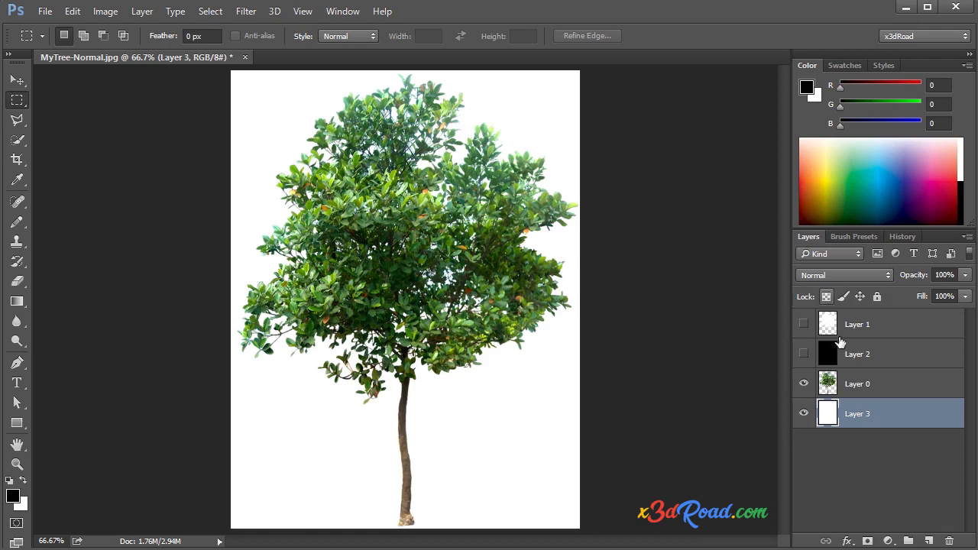
pyautogui.moveTo(837, 367)
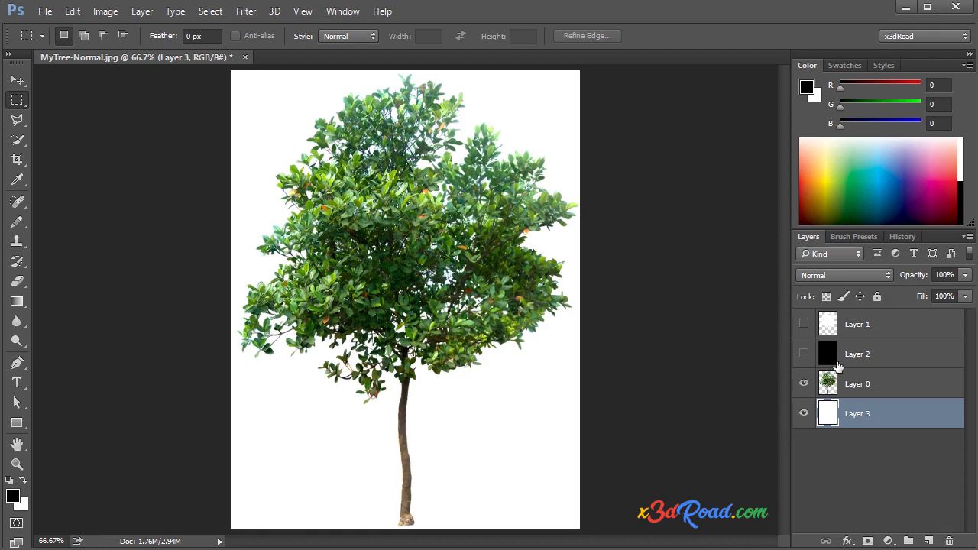
# Hide Layer 0 and Layer 3, and show Layers 1 and 2
pyautogui.click(803, 384)
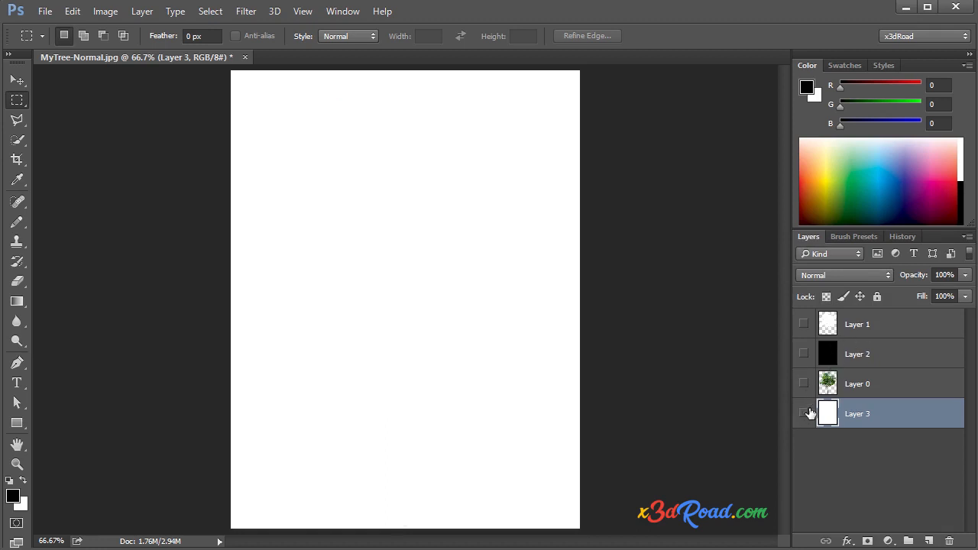
pyautogui.click(803, 353)
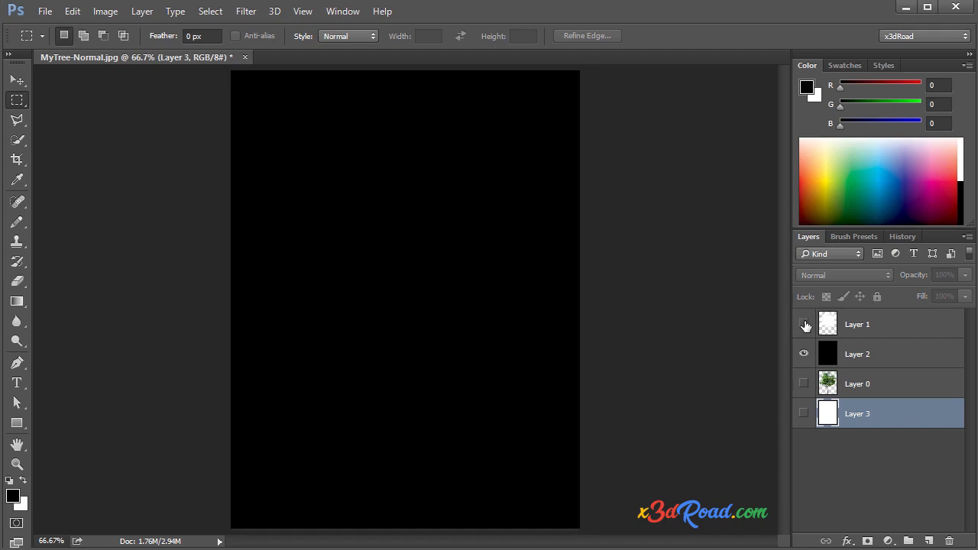
pyautogui.click(804, 324)
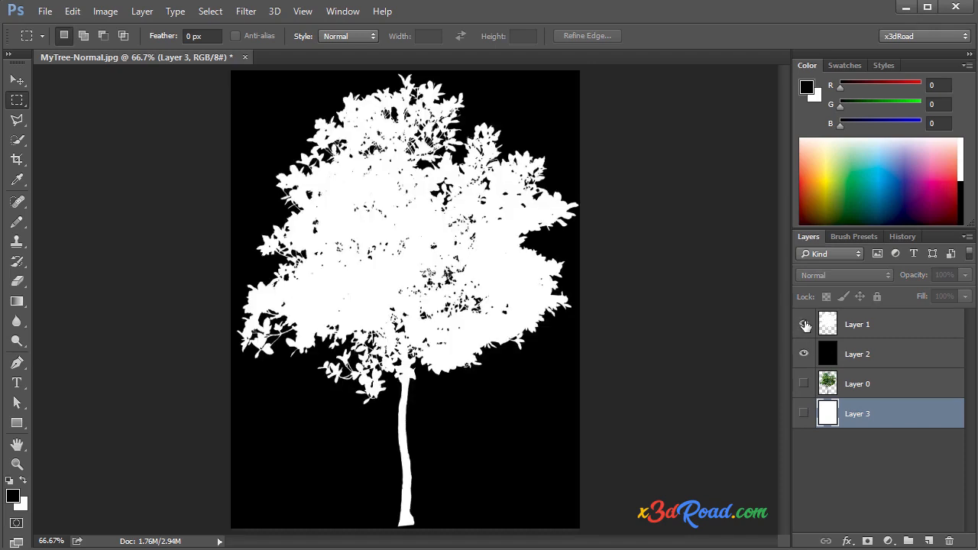
pyautogui.click(804, 324)
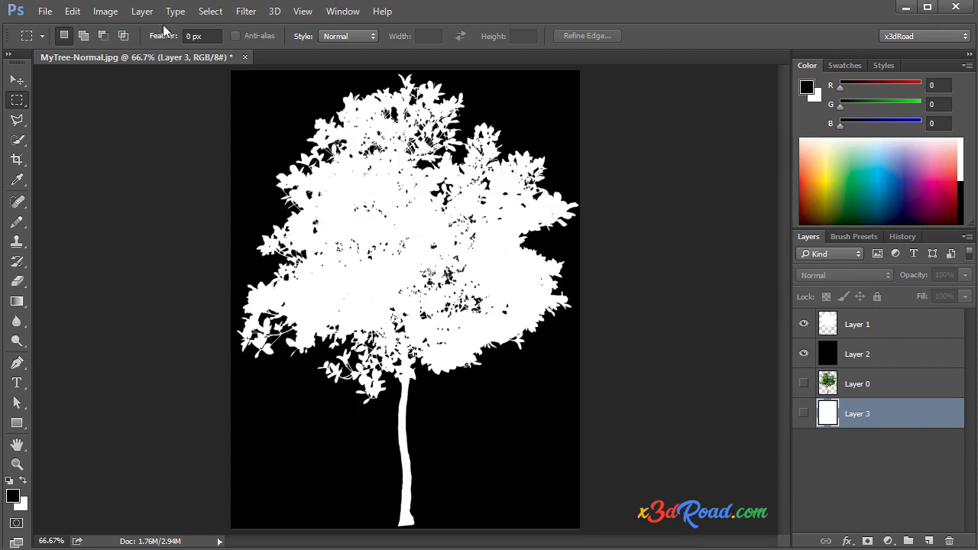
# Flatten Image into a single Background layer, discarding hidden layers
pyautogui.click(142, 11)
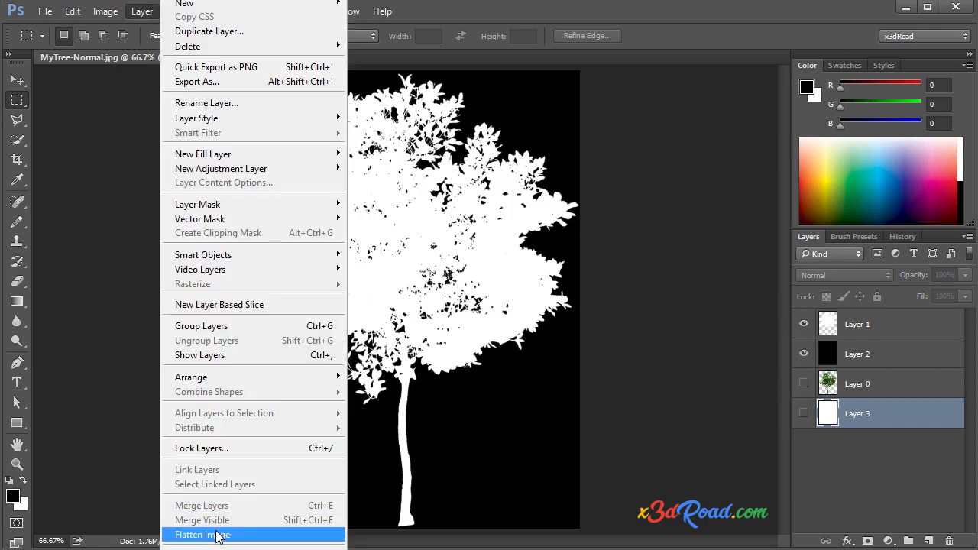
pyautogui.click(202, 535)
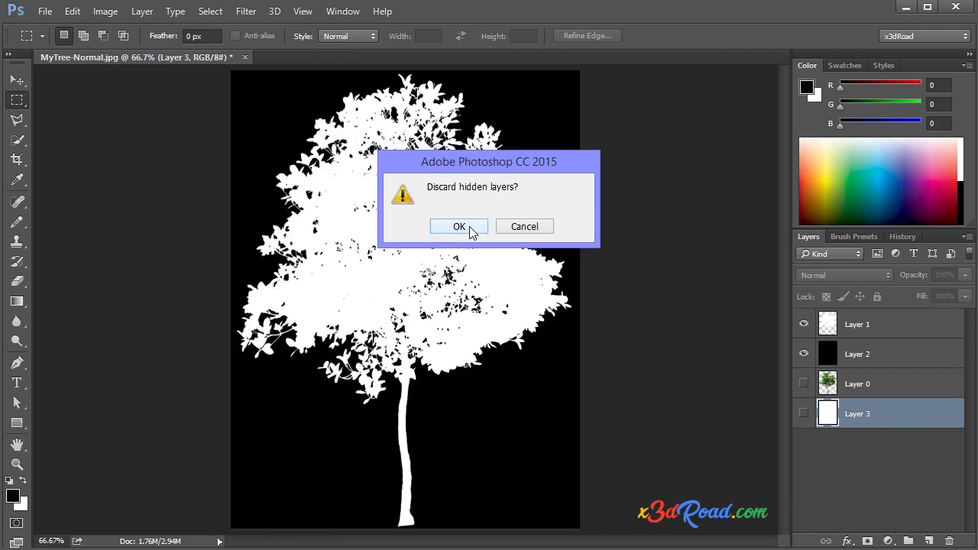
pyautogui.click(459, 226)
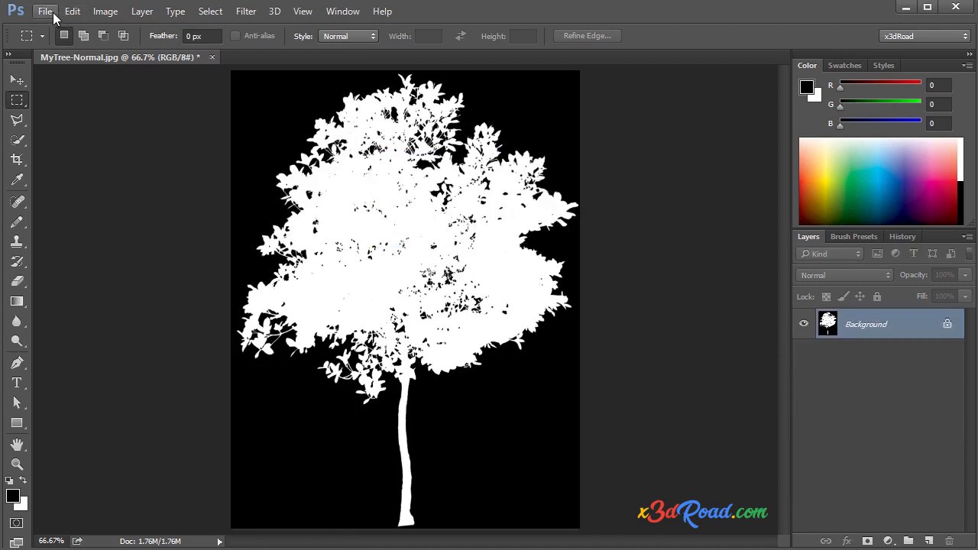
# Save as JPEG named MyTree-Opacity at maximum quality
pyautogui.click(44, 11)
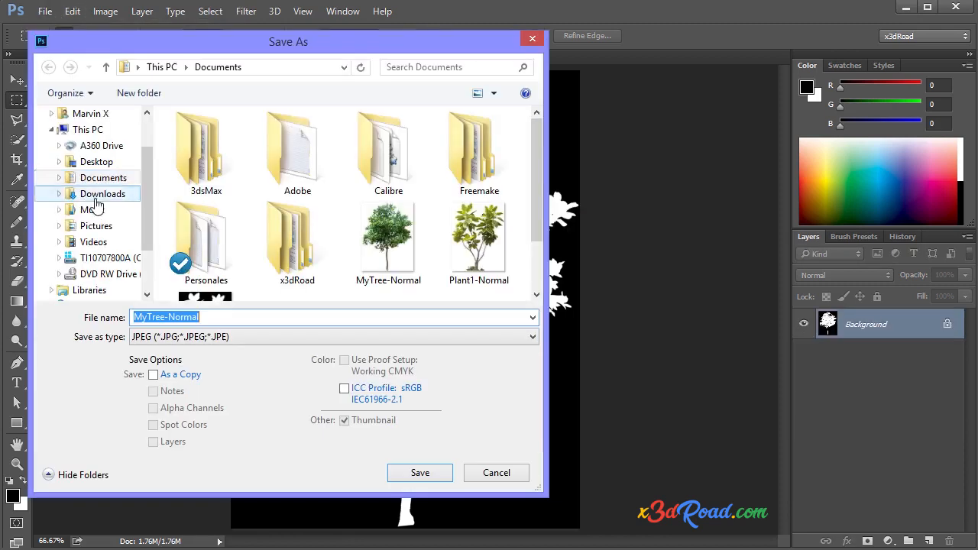
pyautogui.click(388, 243)
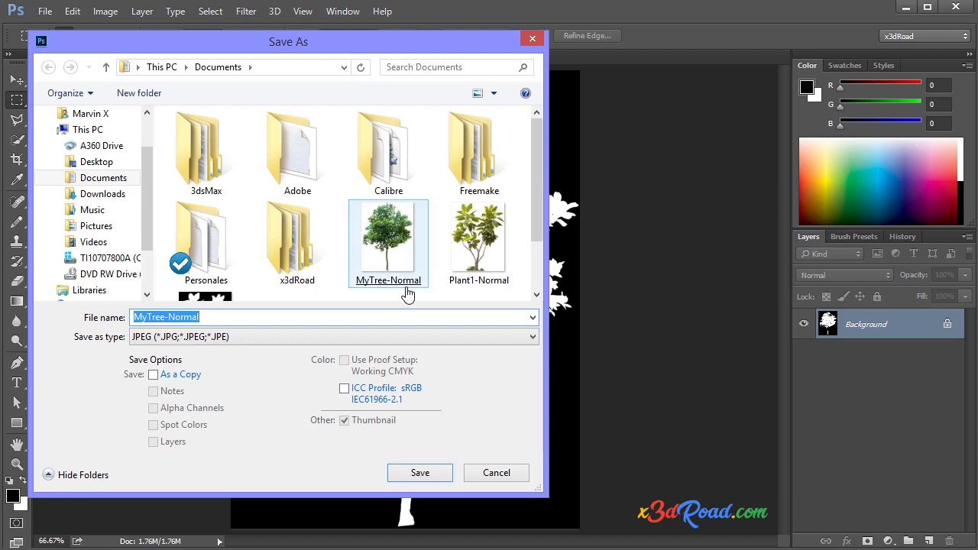
pyautogui.scroll(-3)
pyautogui.write('Opacity')
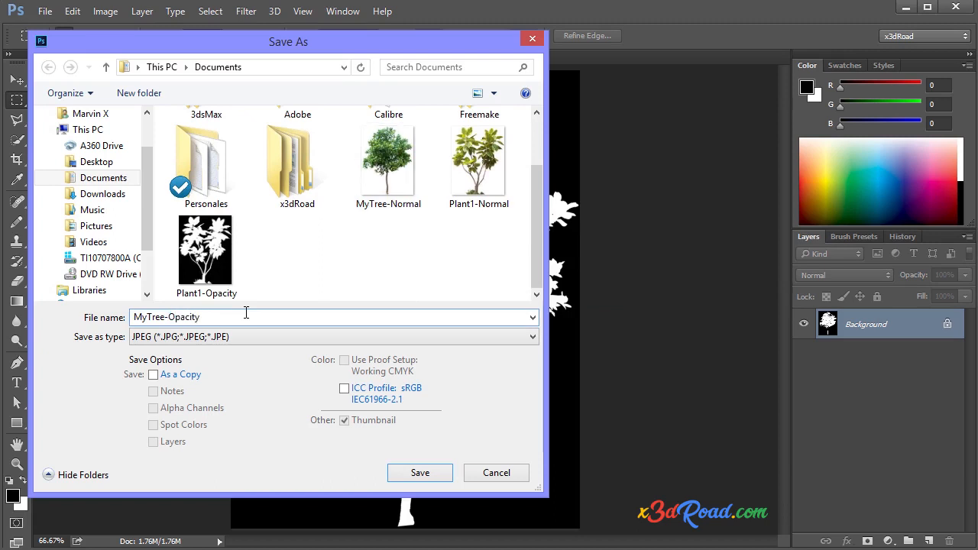
pyautogui.click(420, 472)
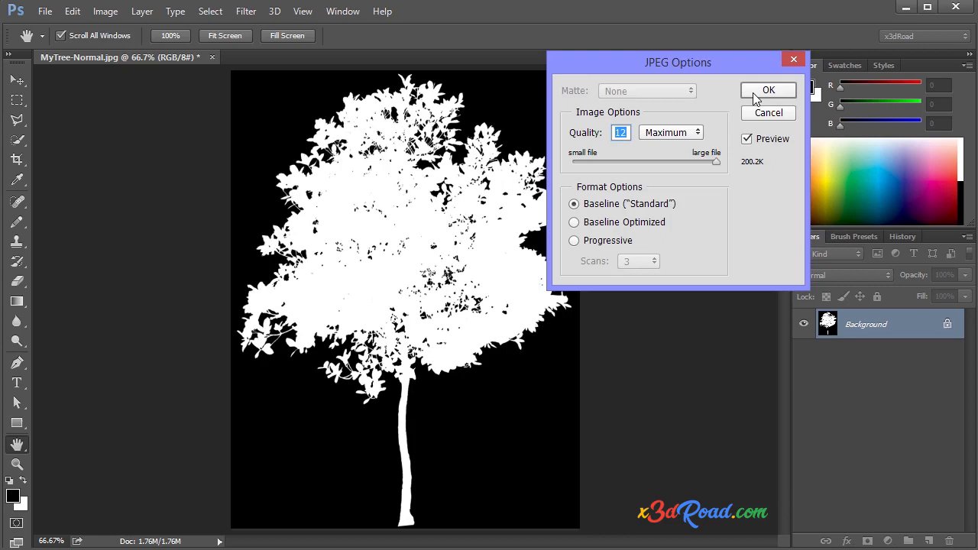
pyautogui.click(768, 89)
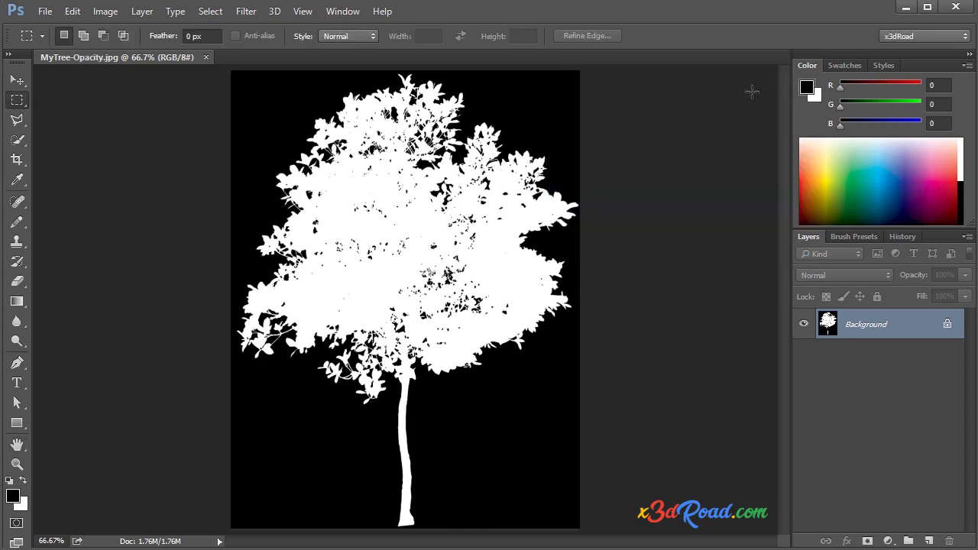
pyautogui.moveTo(201, 69)
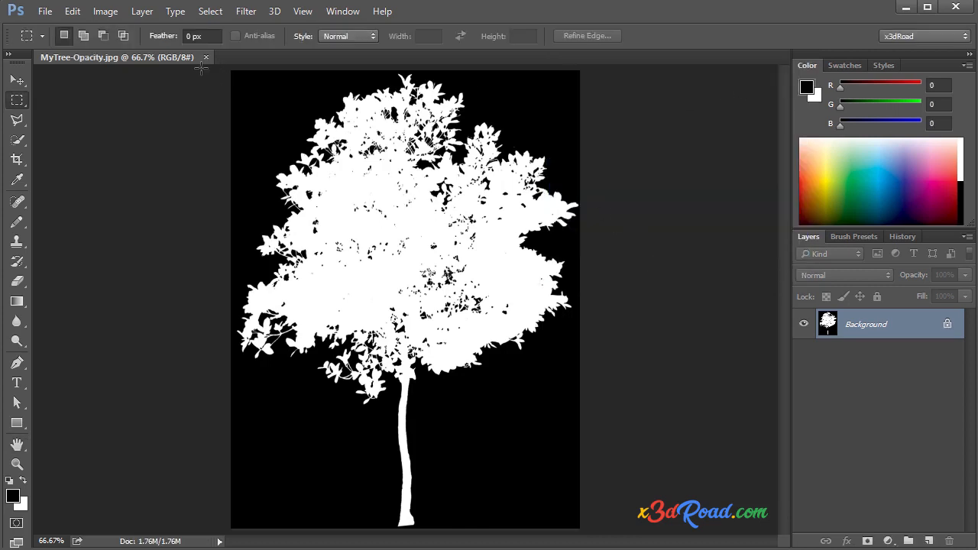
# Close the MyTree-Opacity.jpg document tab, leaving an empty workspace
pyautogui.click(206, 57)
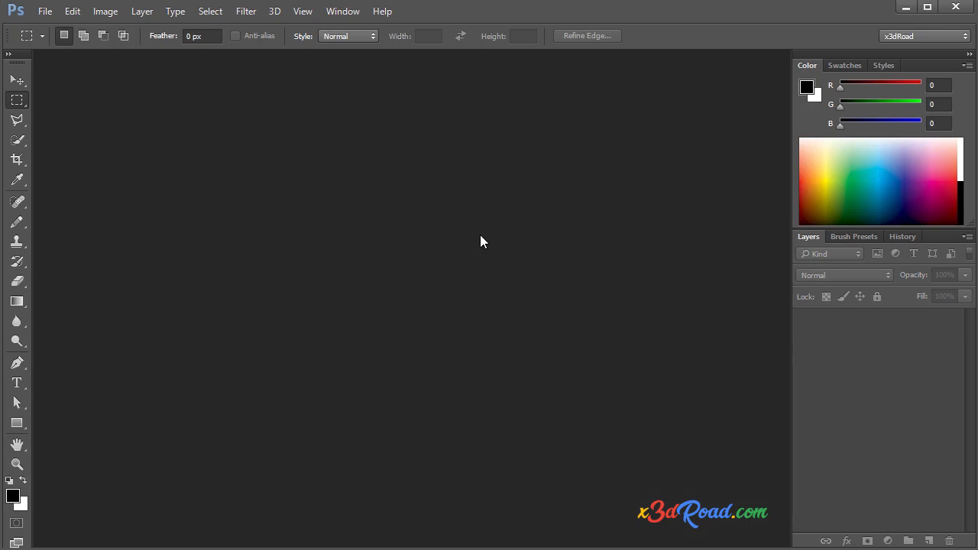